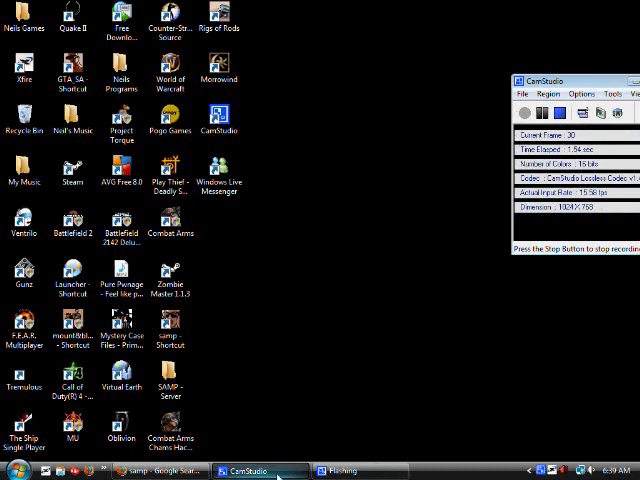
pyautogui.moveTo(362, 253)
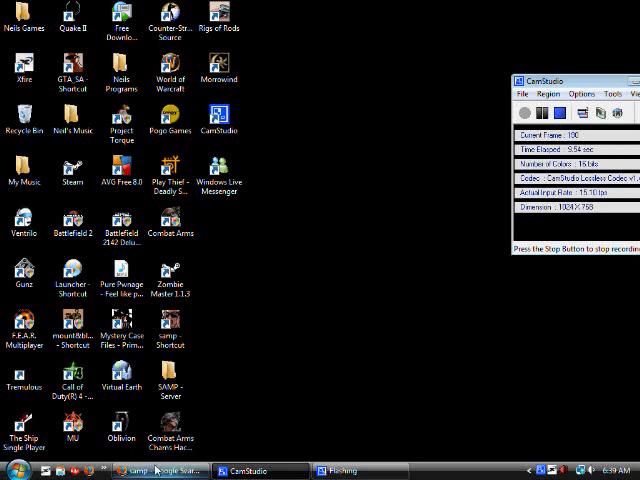
# Browse the sa-mp.com download page, scrolling through the client and server download sections.
pyautogui.click(160, 469)
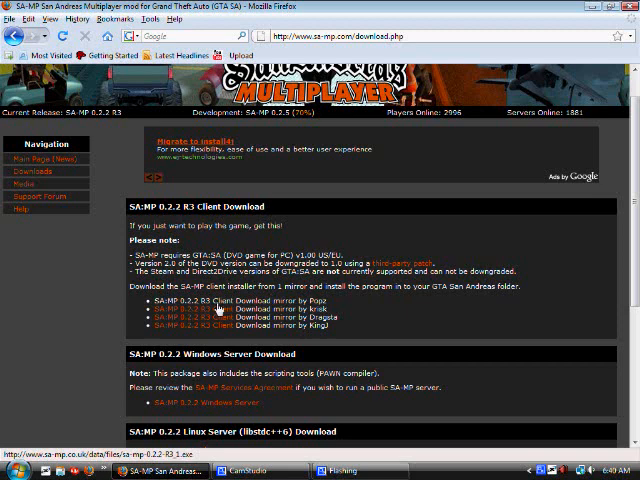
pyautogui.scroll(-3)
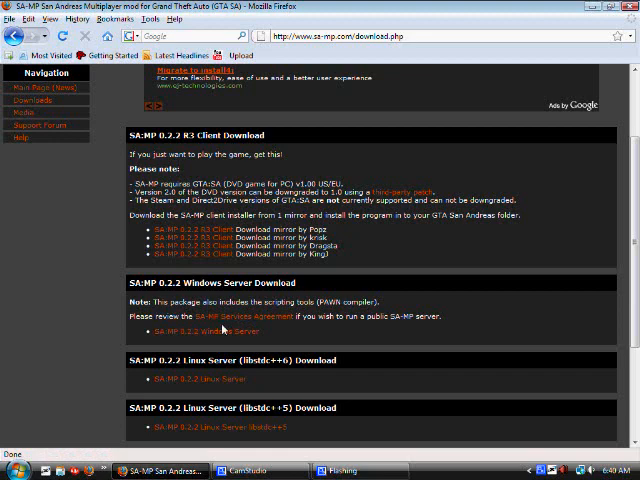
pyautogui.scroll(-3)
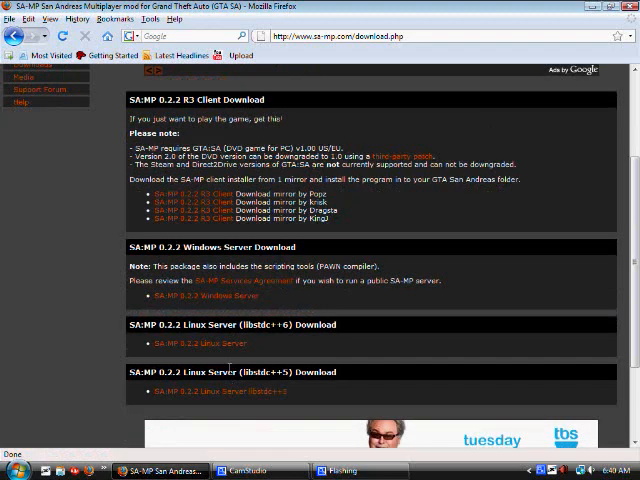
pyautogui.scroll(3)
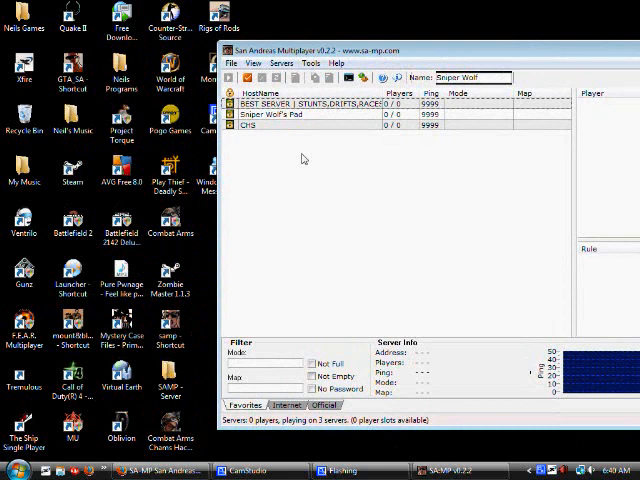
# Switch the SA-MP server browser from the three favourites to the empty Internet server list.
pyautogui.click(287, 405)
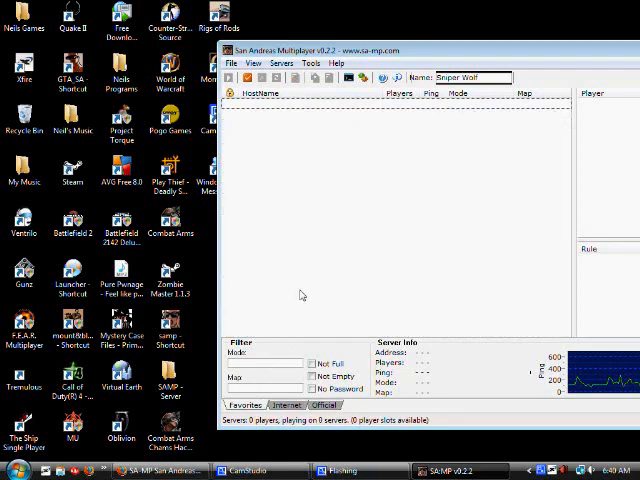
pyautogui.moveTo(277, 154)
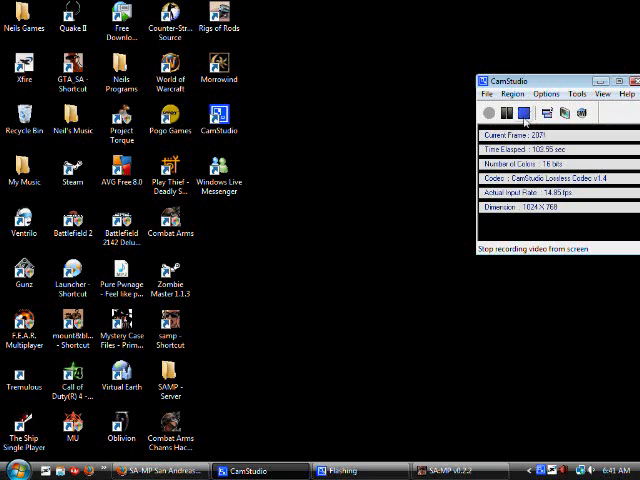
pyautogui.moveTo(515, 112)
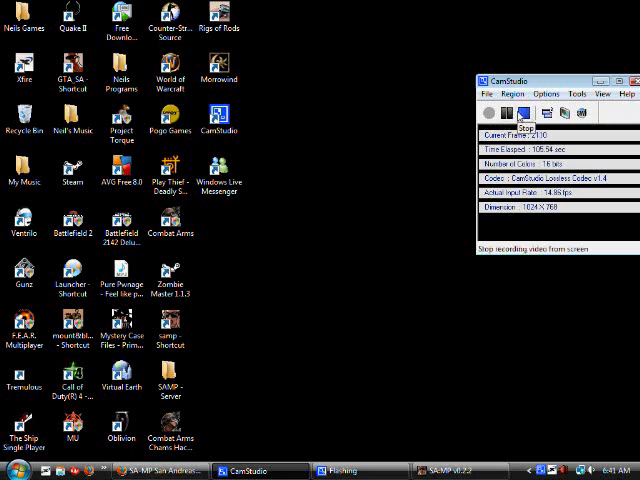